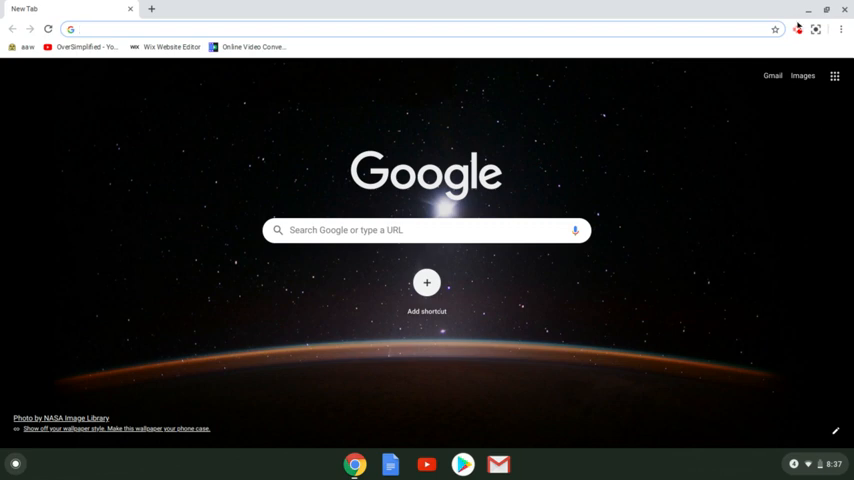
Step: Search Google for 'chrome store' and open the Chrome Web Store result
{"action": "left_click", "coordinate": [797, 29]}
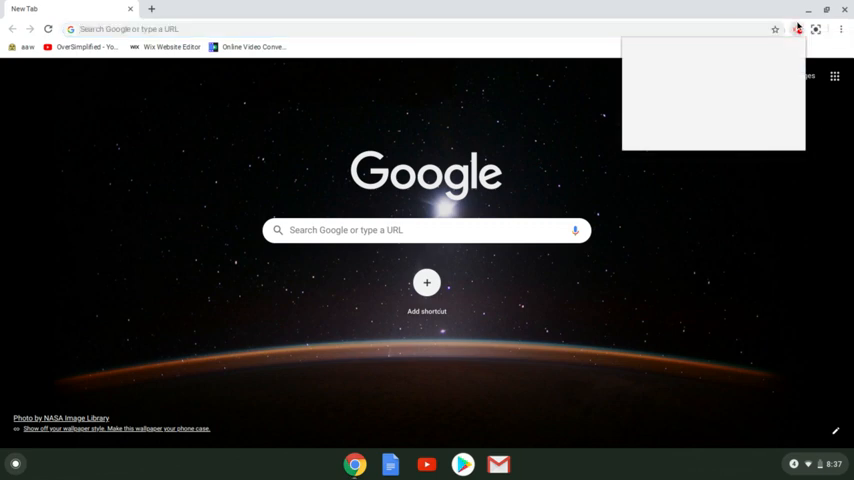
{"action": "left_click", "coordinate": [798, 29]}
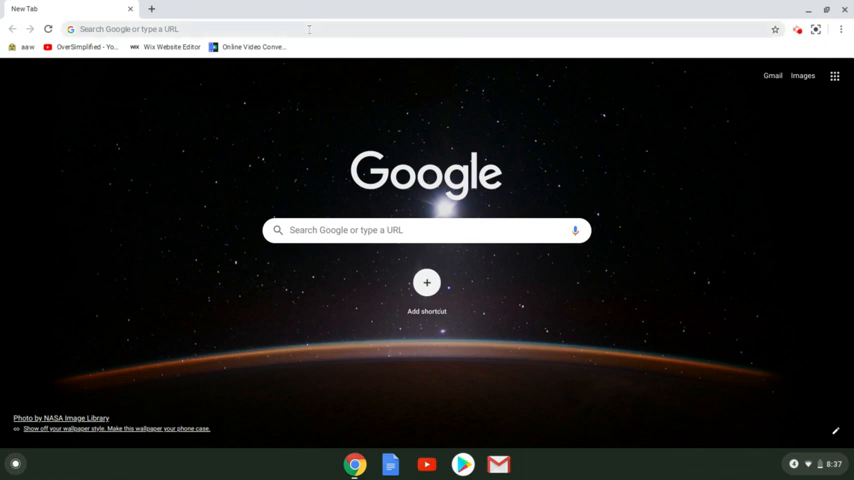
{"action": "left_click", "coordinate": [308, 28]}
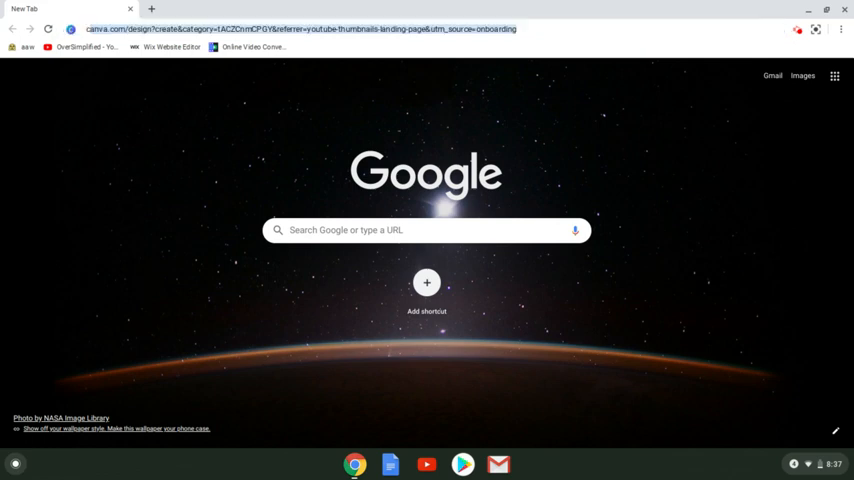
{"action": "type", "text": "chrome"}
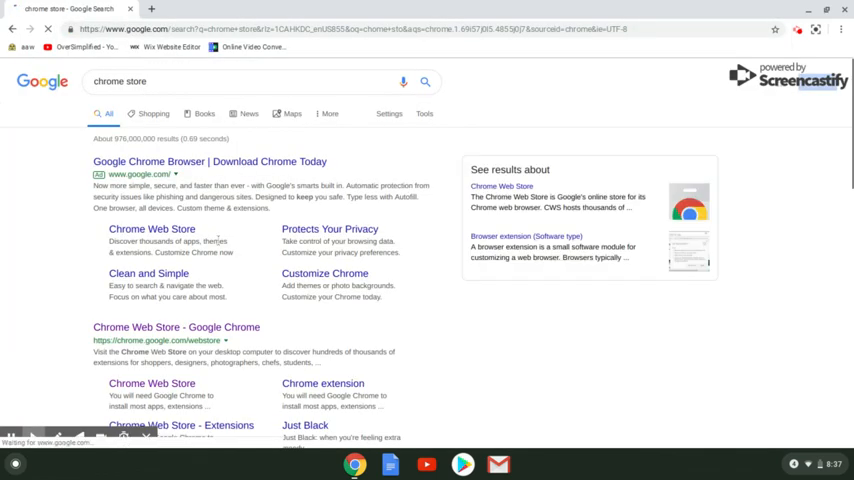
{"action": "left_click", "coordinate": [176, 327]}
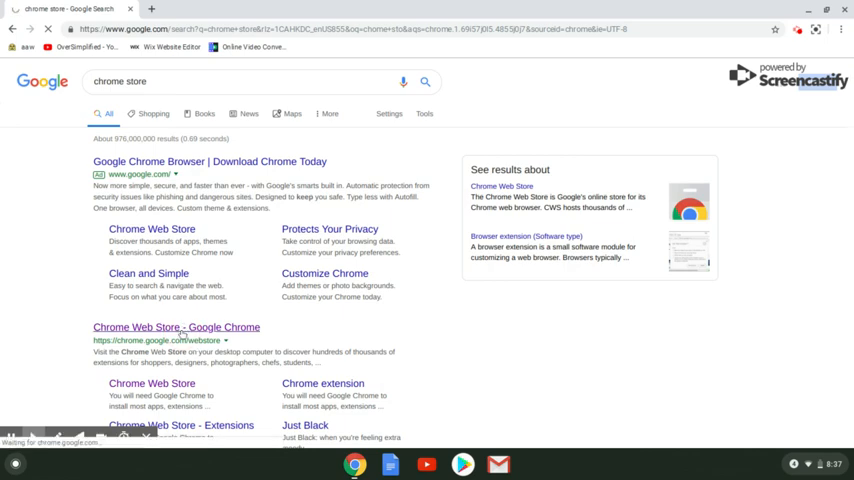
{"action": "left_click", "coordinate": [176, 327]}
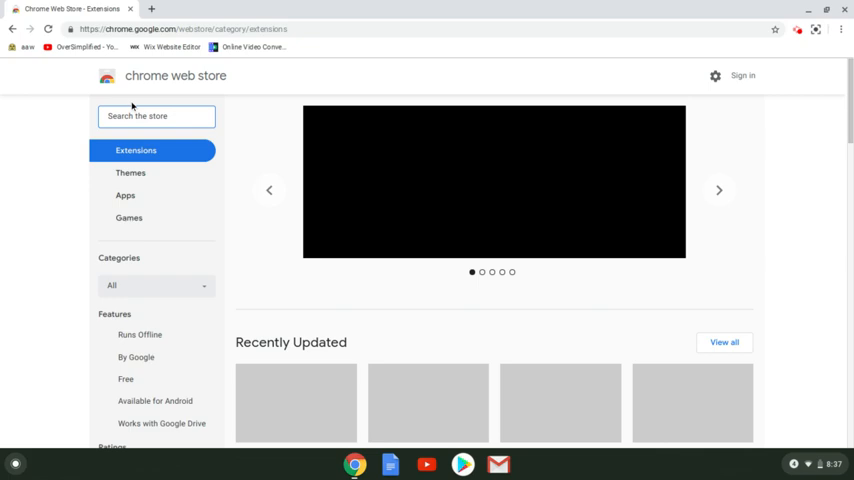
Step: Search the Chrome Web Store for 'screencastify'
{"action": "type", "text": "screencastify"}
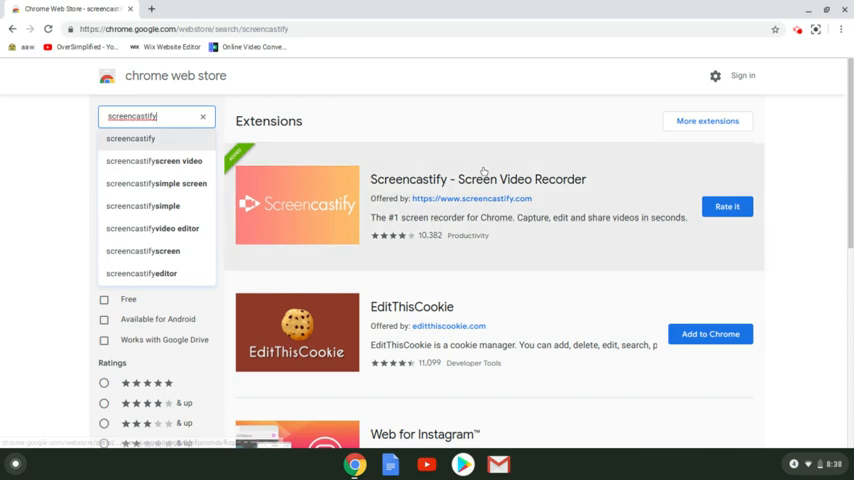
Step: Open Screencastify's listing and page through its screenshots to the Lite versus Premium comparison
{"action": "left_click", "coordinate": [477, 179]}
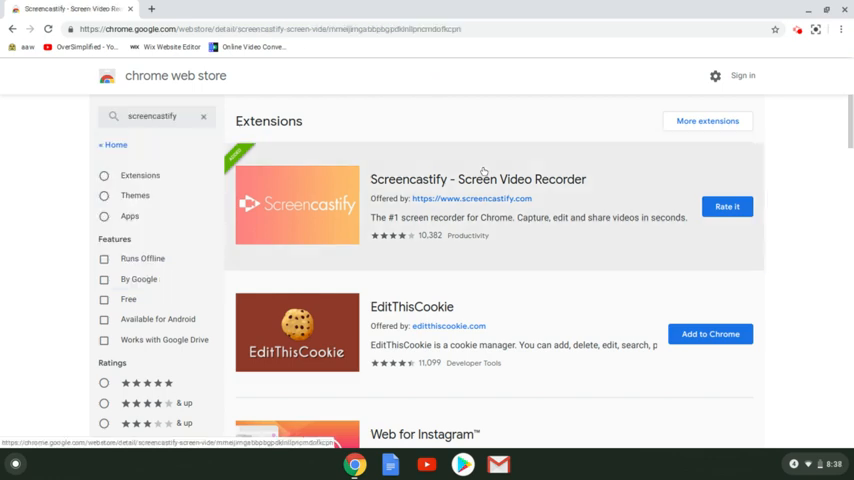
{"action": "left_click", "coordinate": [478, 179]}
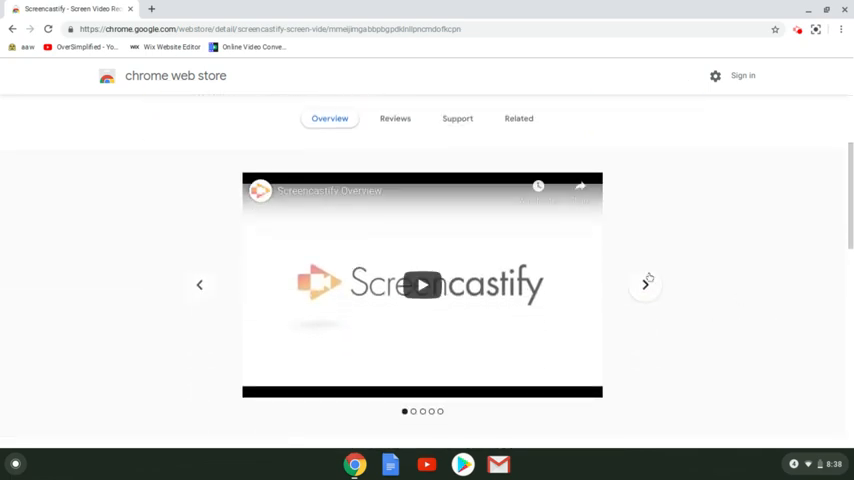
{"action": "left_click", "coordinate": [645, 284]}
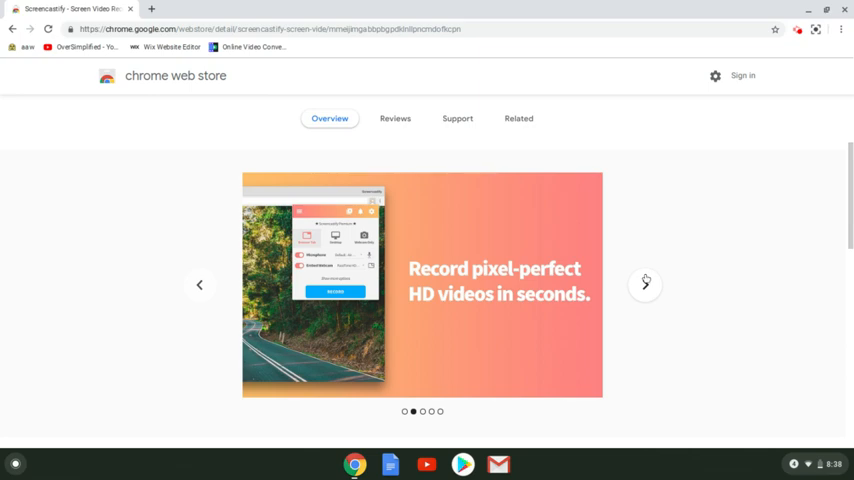
{"action": "left_click", "coordinate": [645, 284]}
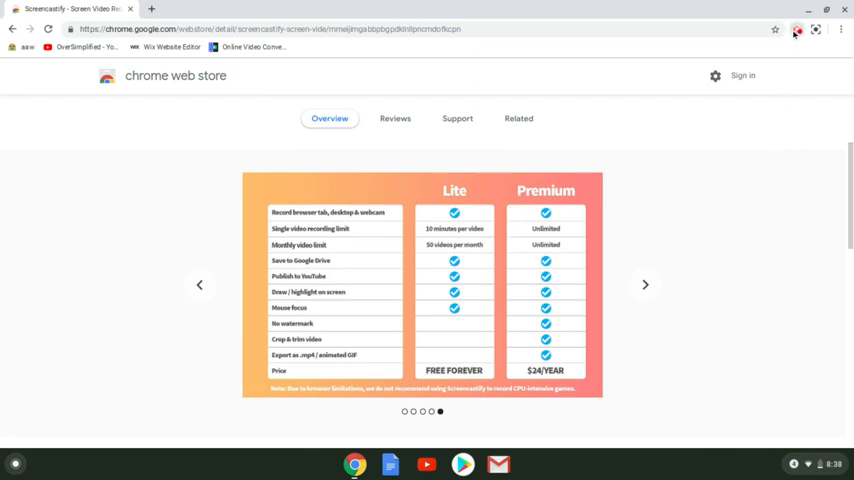
{"action": "left_click", "coordinate": [797, 30]}
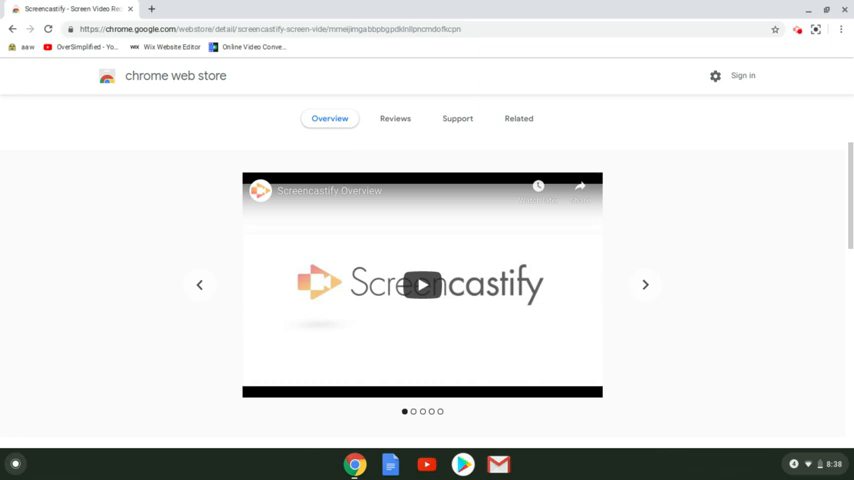
{"action": "left_click", "coordinate": [644, 285]}
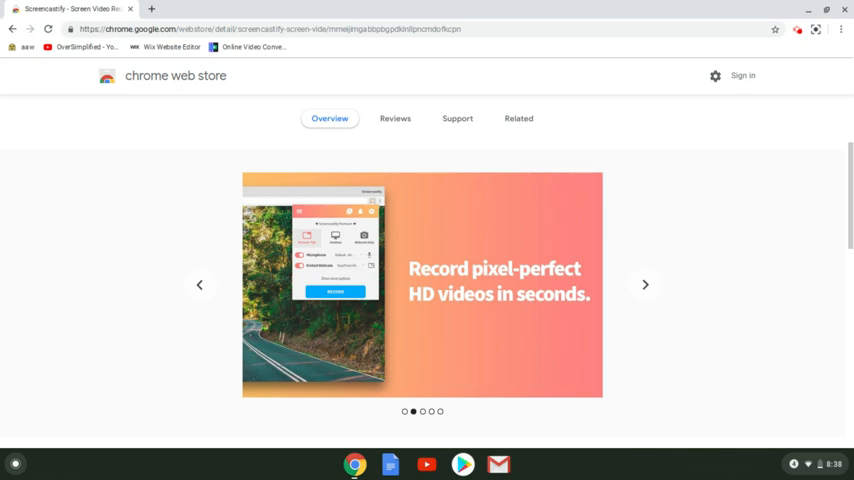
{"action": "left_click", "coordinate": [645, 285]}
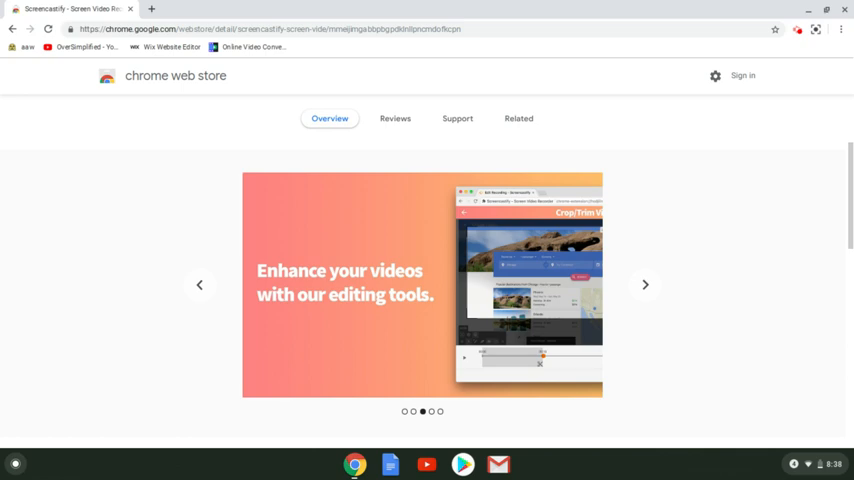
{"action": "left_click", "coordinate": [644, 285]}
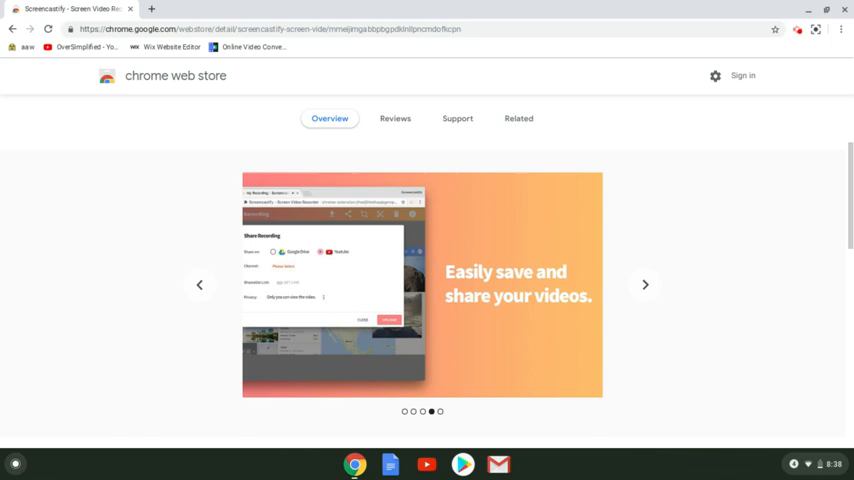
{"action": "left_click", "coordinate": [645, 285]}
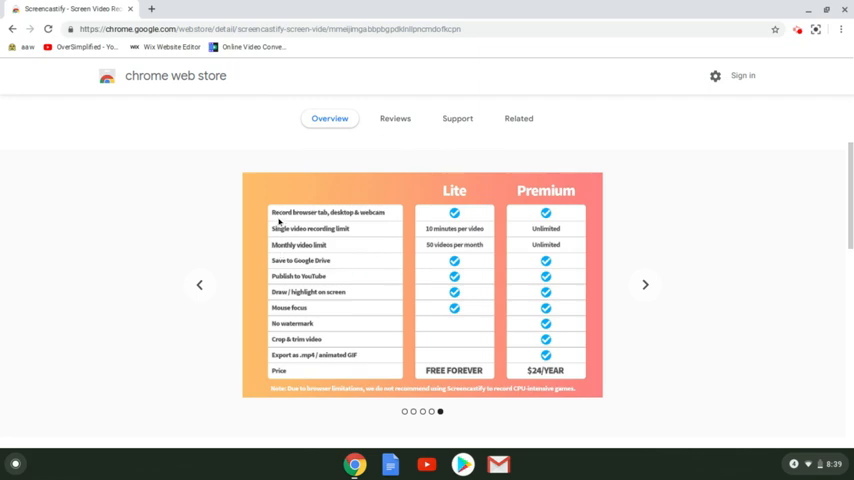
{"action": "mouse_move", "coordinate": [407, 332]}
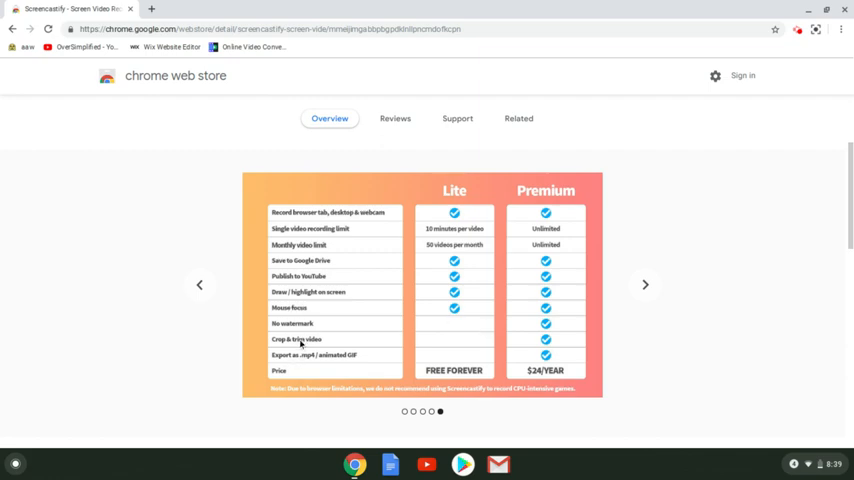
{"action": "mouse_move", "coordinate": [285, 290]}
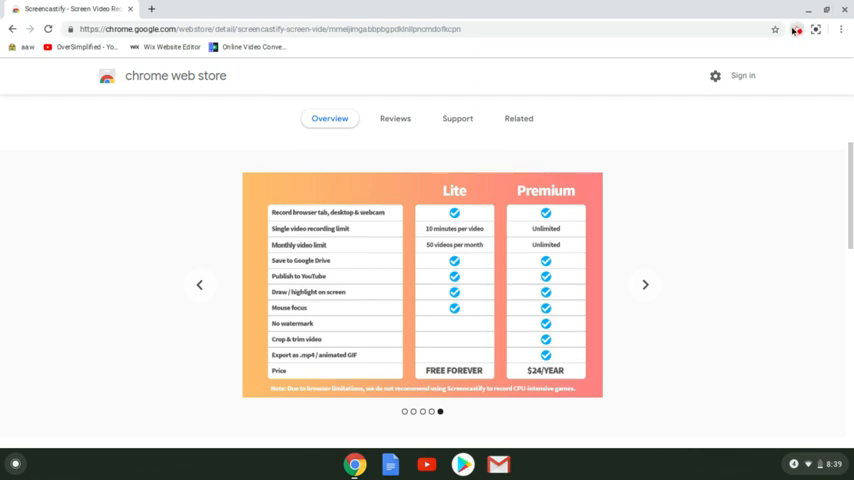
{"action": "left_click", "coordinate": [796, 29]}
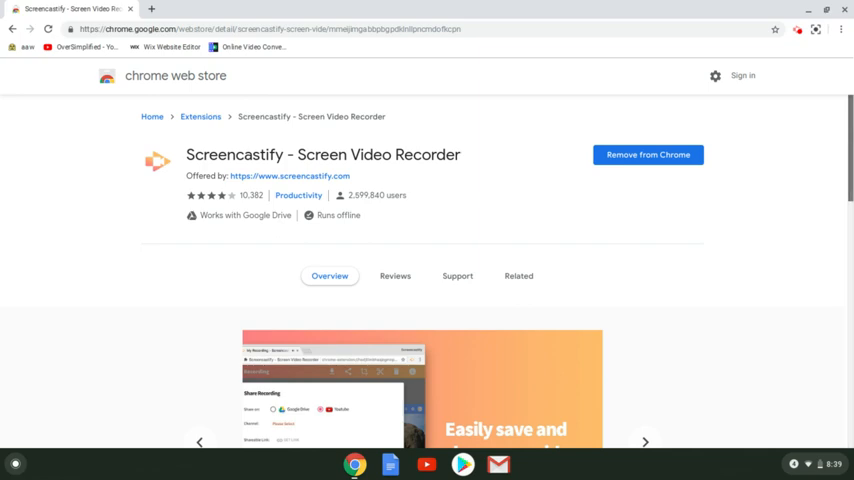
Step: Scroll Screencastify's overview to the Related section and open Loom's Video Recorder listing
{"action": "scroll", "scroll_direction": "down", "scroll_amount": 3}
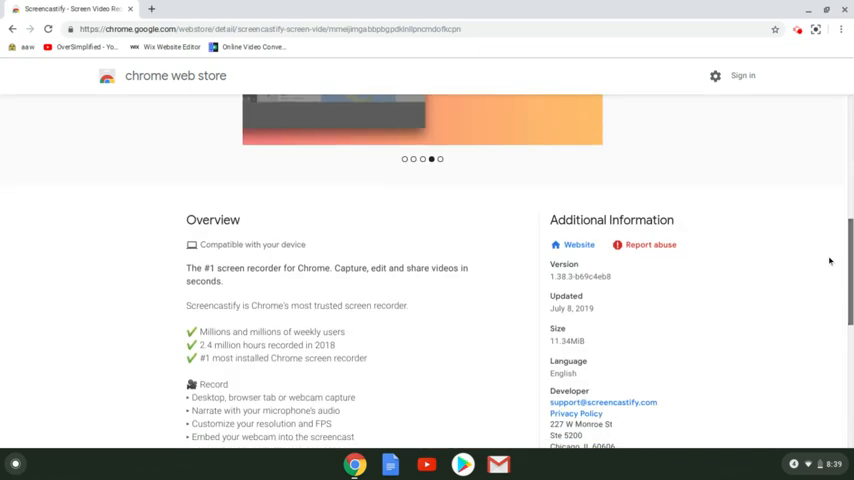
{"action": "scroll", "scroll_direction": "down", "scroll_amount": 3}
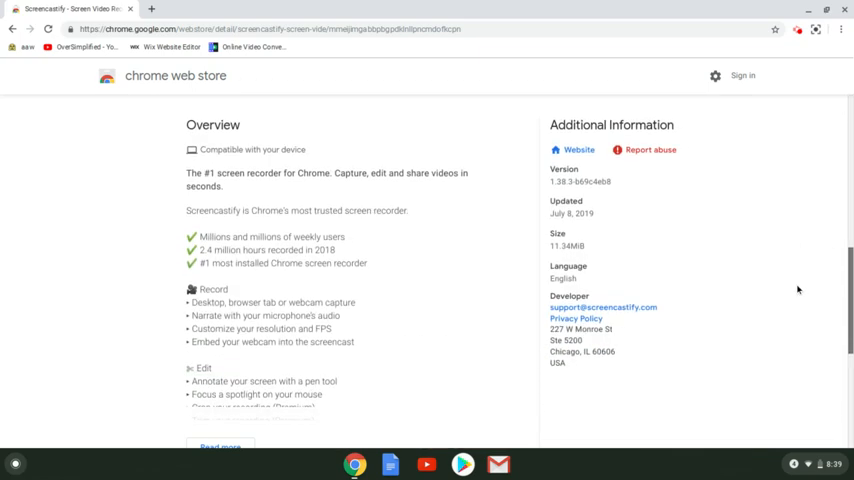
{"action": "scroll", "scroll_direction": "up", "scroll_amount": 3}
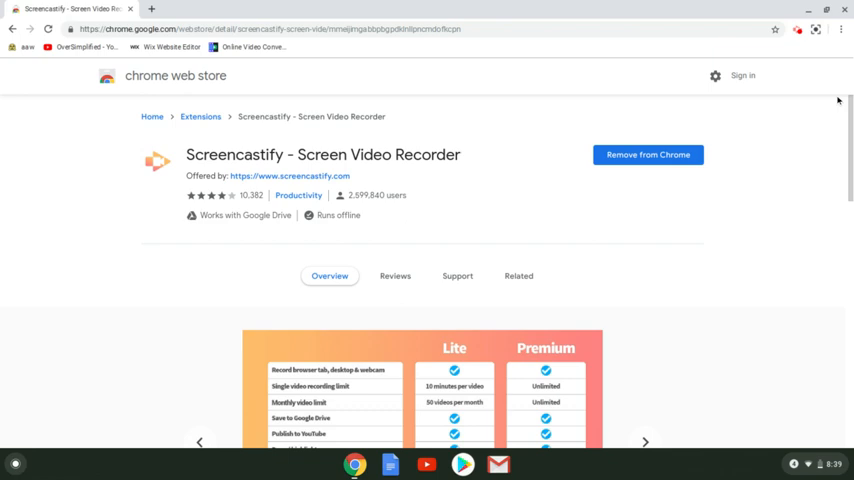
{"action": "scroll", "scroll_direction": "down", "scroll_amount": 3}
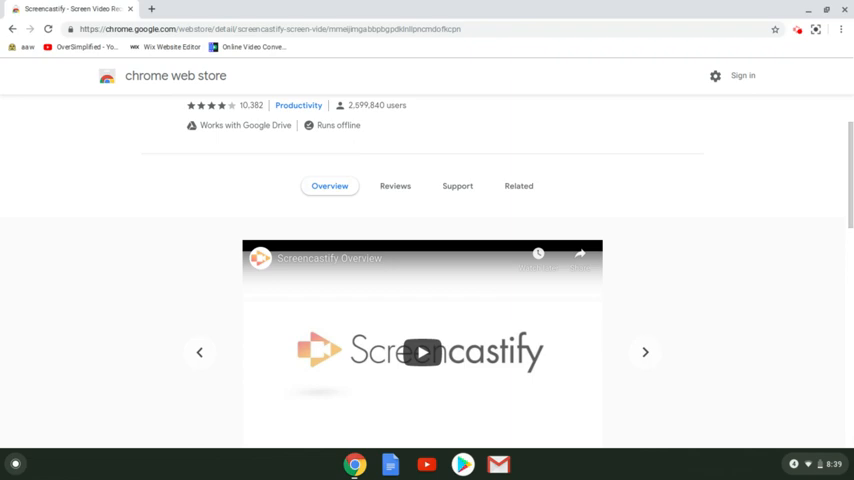
{"action": "scroll", "scroll_direction": "down", "scroll_amount": 3}
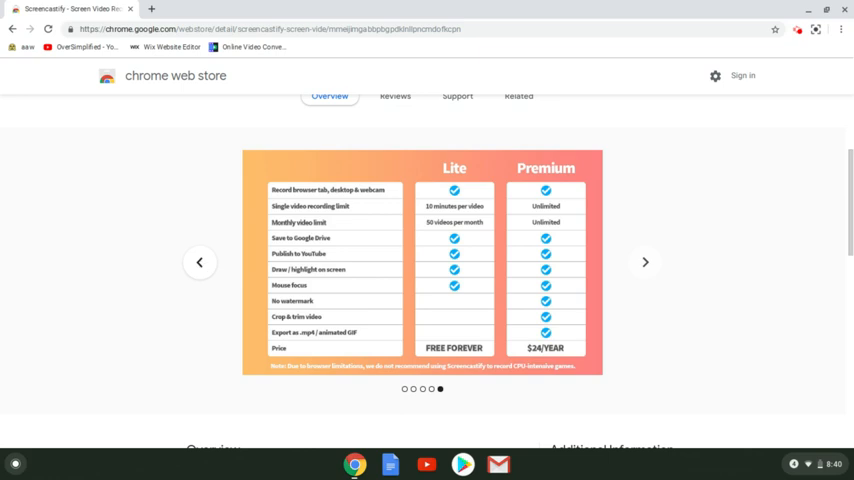
{"action": "scroll", "scroll_direction": "down", "scroll_amount": 3}
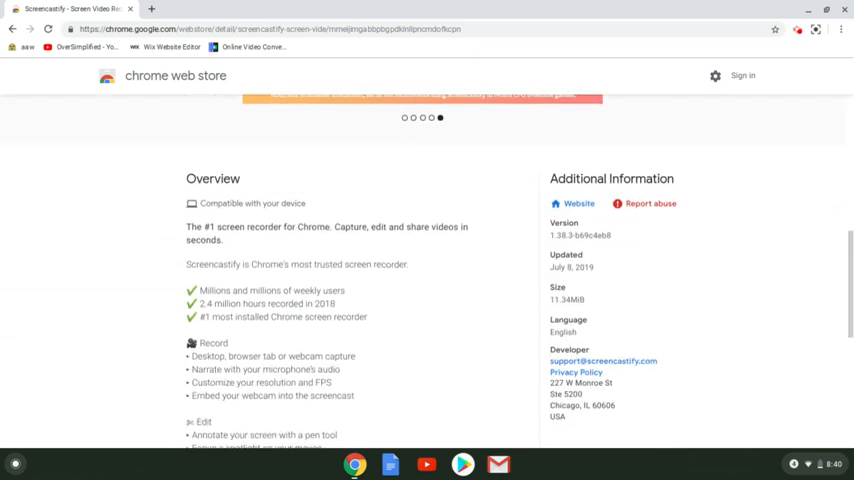
{"action": "scroll", "scroll_direction": "down", "scroll_amount": 3}
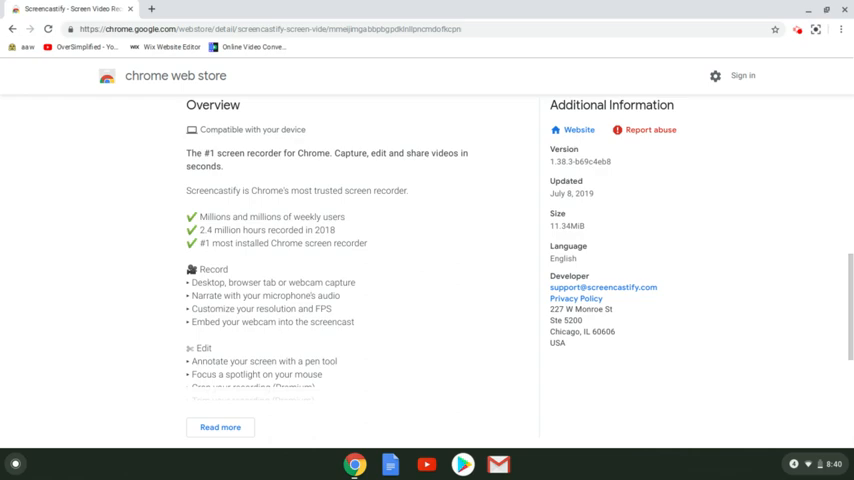
{"action": "scroll", "scroll_direction": "down", "scroll_amount": 3}
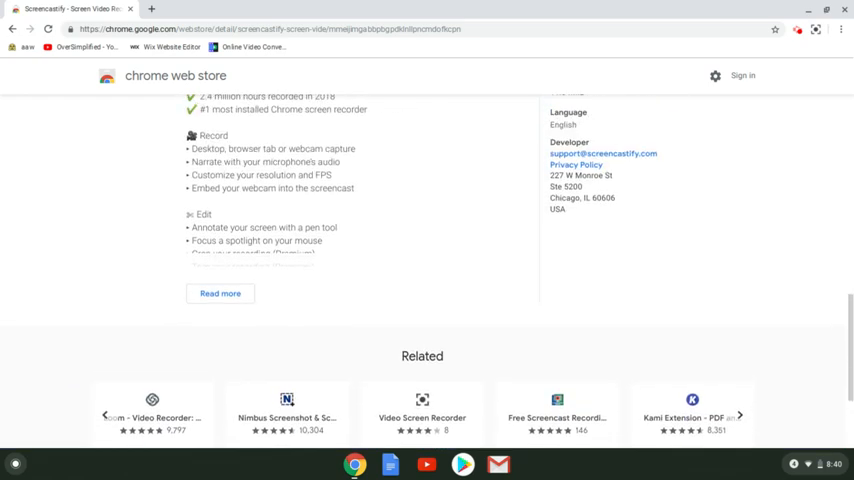
{"action": "scroll", "scroll_direction": "down", "scroll_amount": 3}
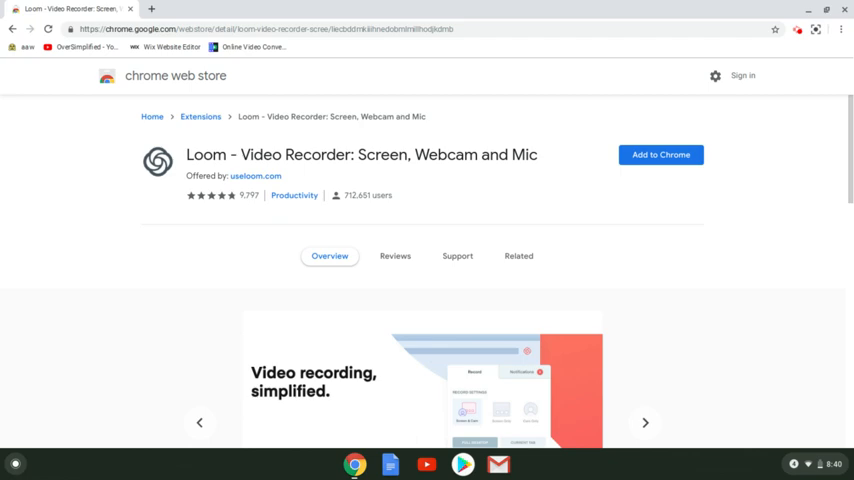
{"action": "mouse_move", "coordinate": [220, 195]}
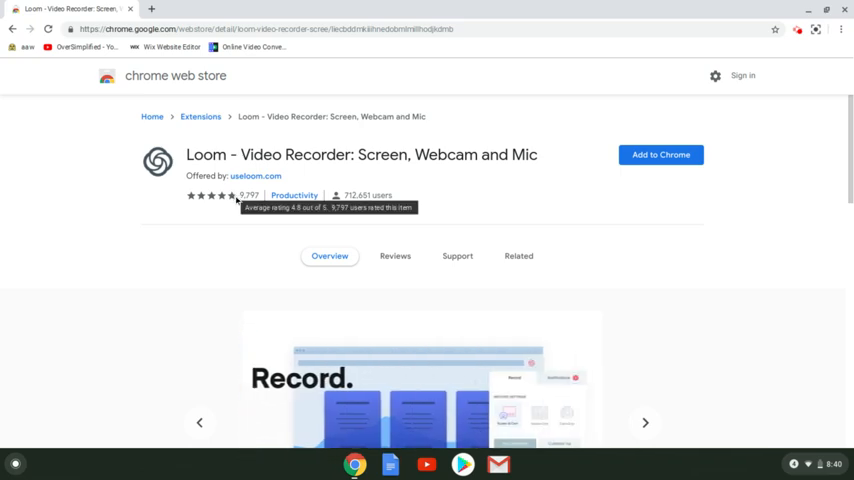
{"action": "mouse_move", "coordinate": [252, 218]}
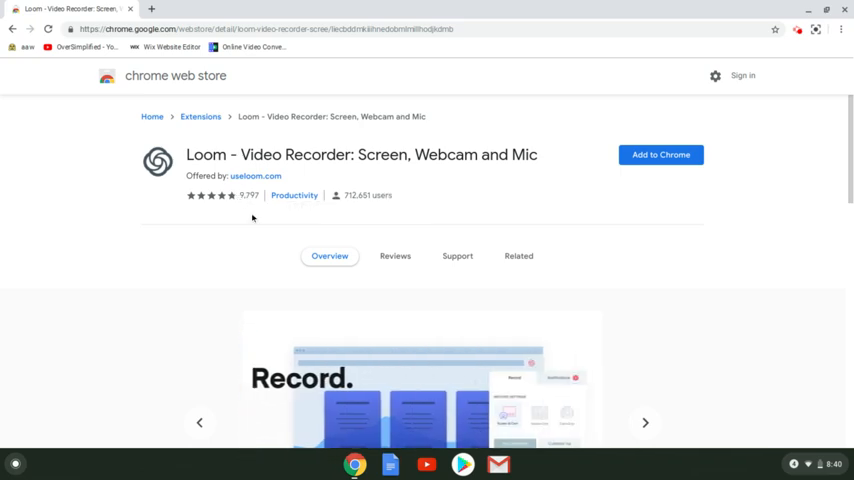
Step: Read Loom's screenshots, free Basic and $10 Pro plan details, then return to the top
{"action": "scroll", "scroll_direction": "down", "scroll_amount": 3}
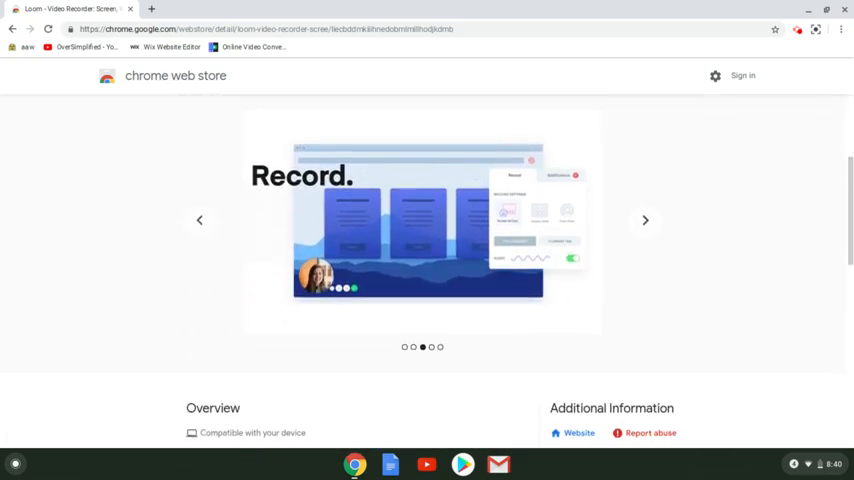
{"action": "left_click", "coordinate": [645, 220]}
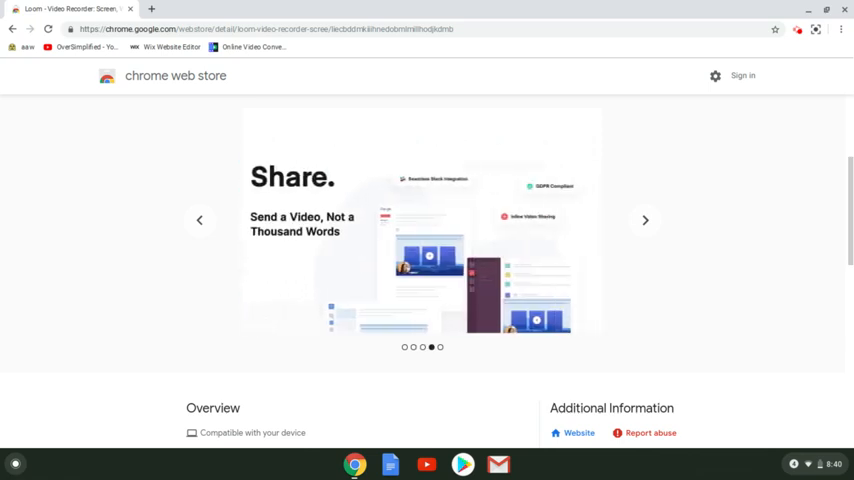
{"action": "scroll", "scroll_direction": "down", "scroll_amount": 3}
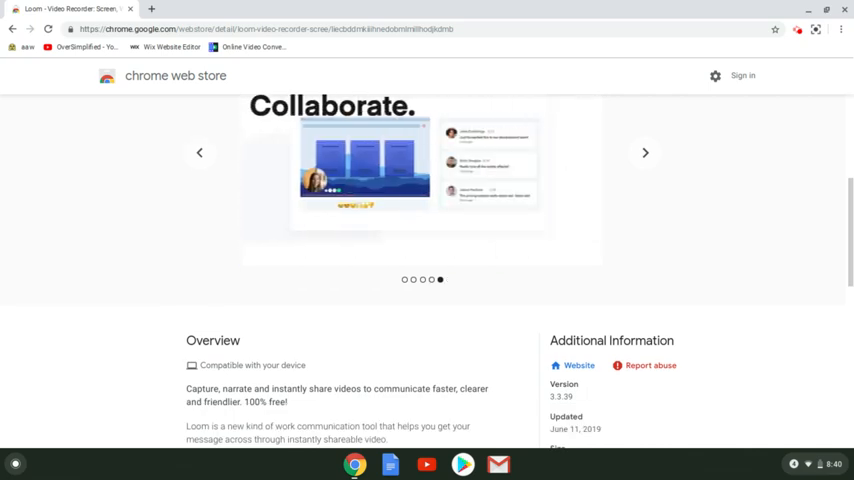
{"action": "scroll", "scroll_direction": "down", "scroll_amount": 3}
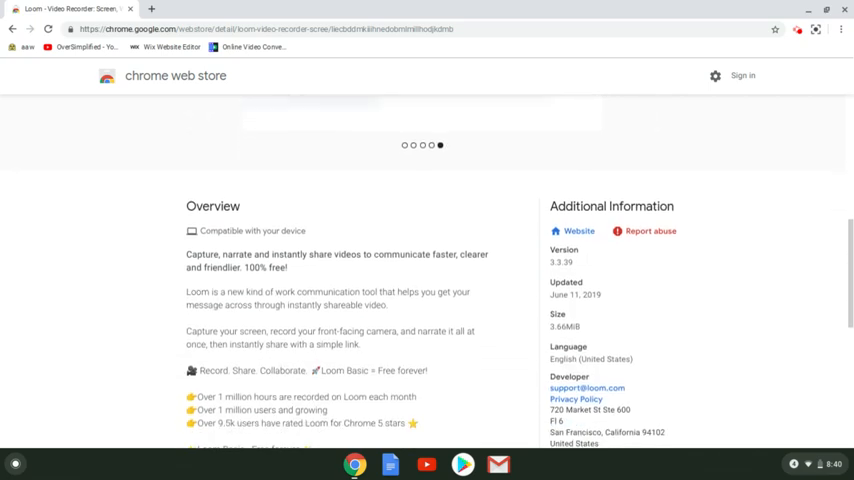
{"action": "scroll", "scroll_direction": "down", "scroll_amount": 3}
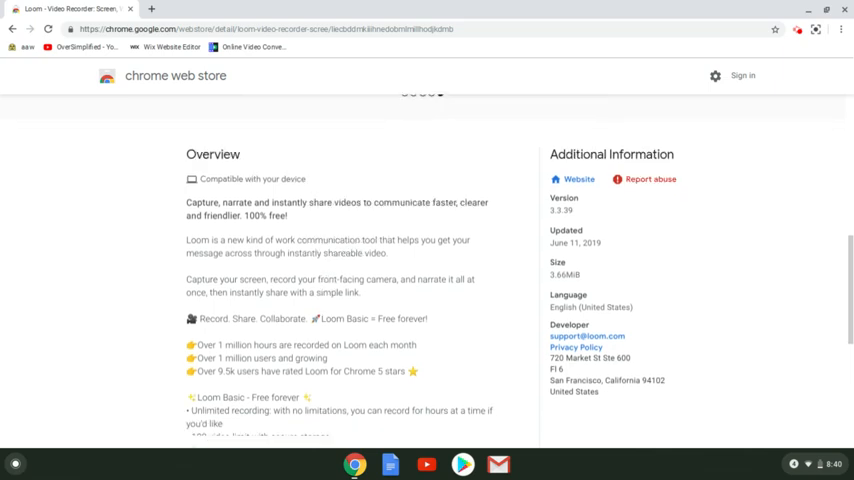
{"action": "scroll", "scroll_direction": "down", "scroll_amount": 3}
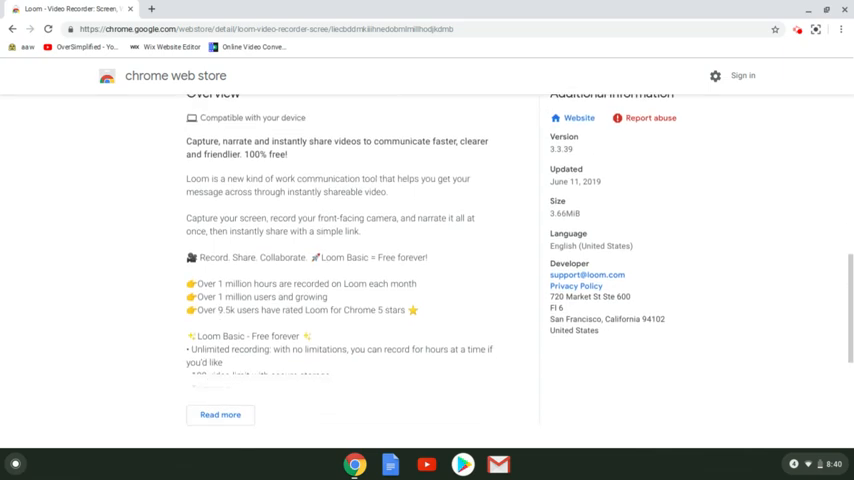
{"action": "scroll", "scroll_direction": "down", "scroll_amount": 3}
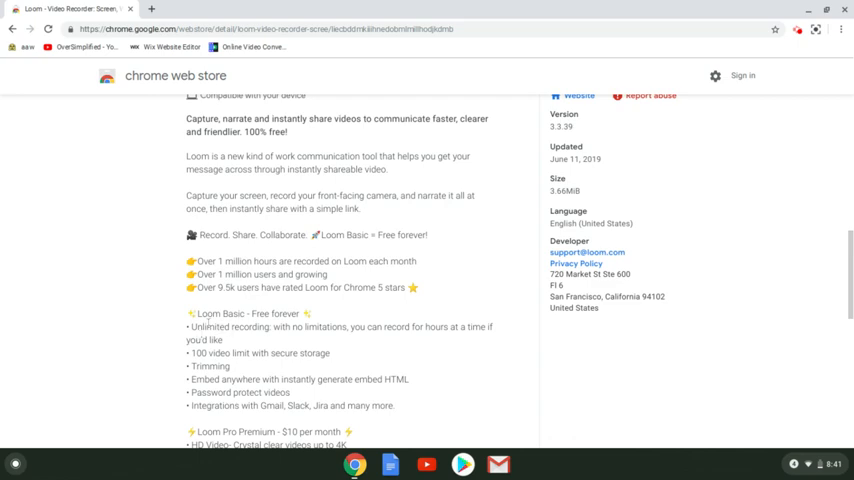
{"action": "left_click_drag", "start_coordinate": [186, 327], "coordinate": [449, 327]}
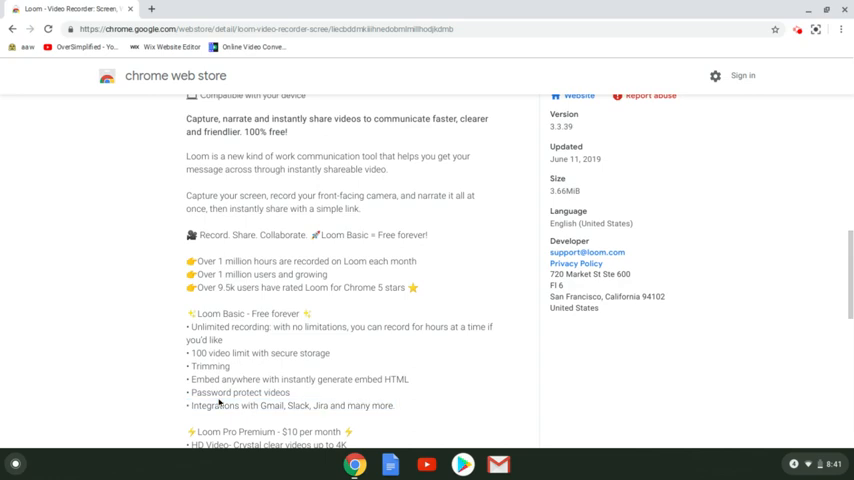
{"action": "scroll", "scroll_direction": "down", "scroll_amount": 3}
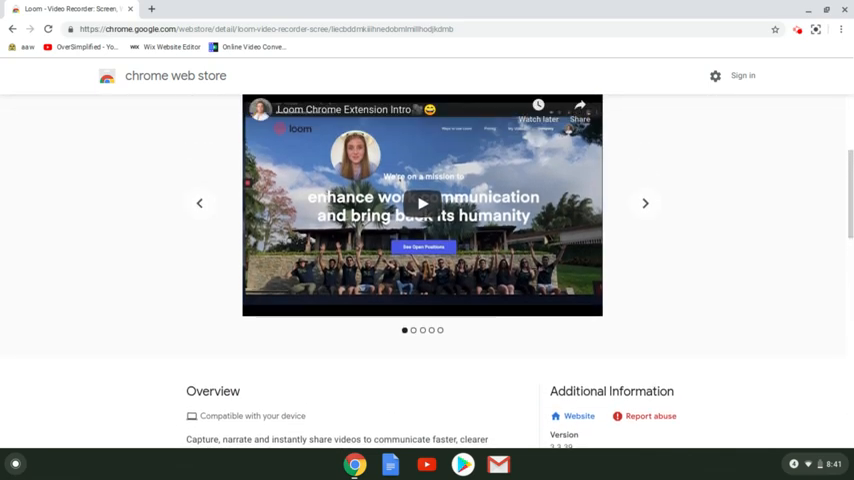
{"action": "scroll", "scroll_direction": "up", "scroll_amount": 3}
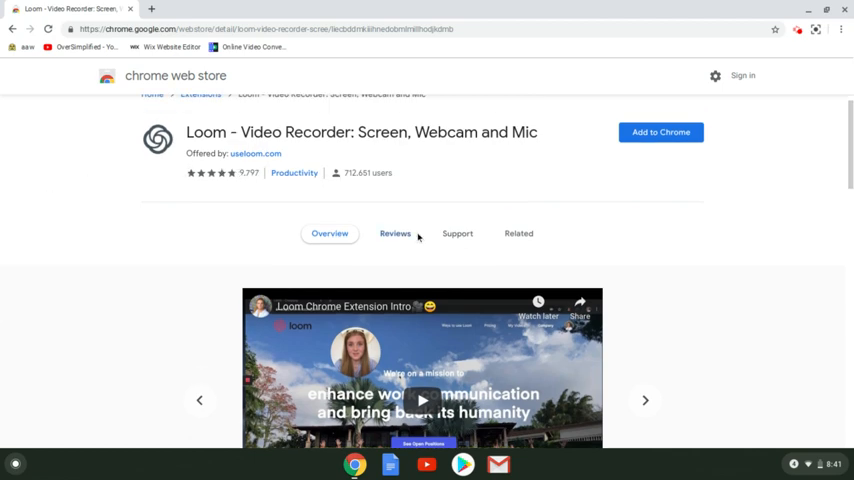
Step: Open Loom's Reviews and scroll through the mostly five-star user reviews to the end
{"action": "left_click", "coordinate": [394, 233]}
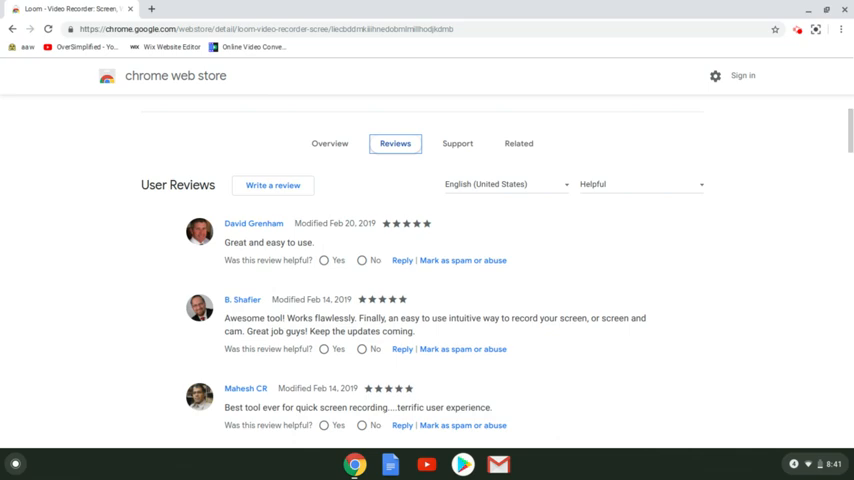
{"action": "scroll", "scroll_direction": "down", "scroll_amount": 3}
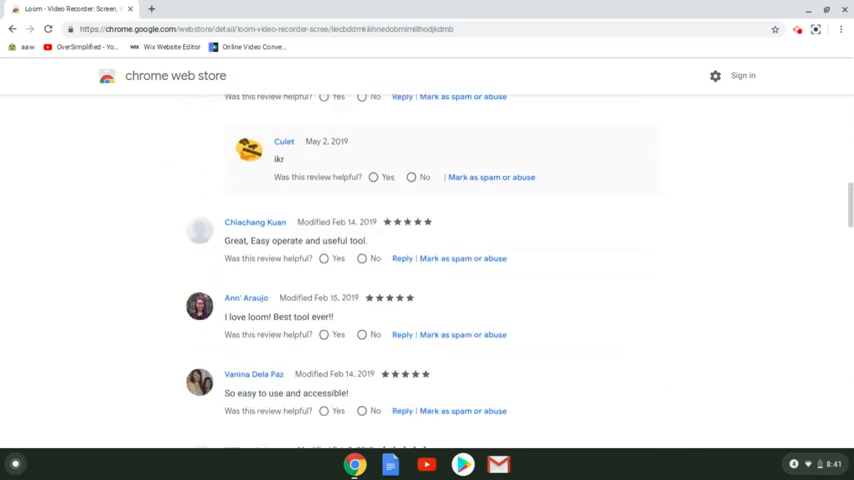
{"action": "scroll", "scroll_direction": "down", "scroll_amount": 3}
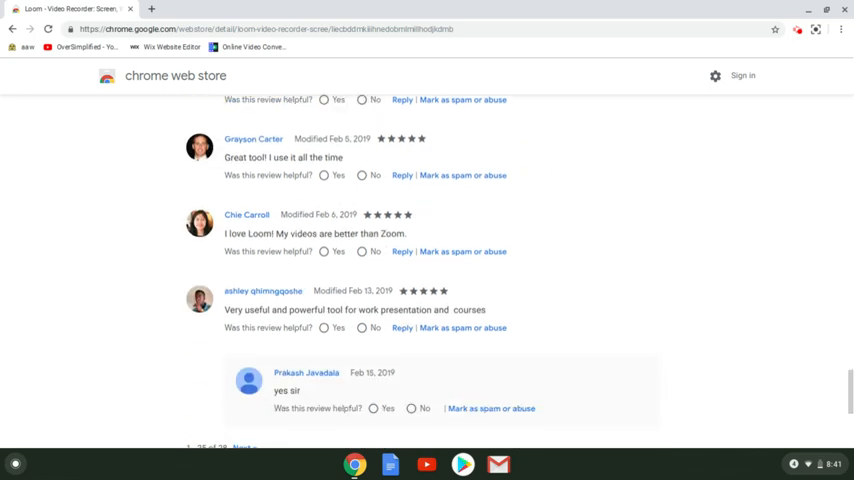
{"action": "scroll", "scroll_direction": "down", "scroll_amount": 3}
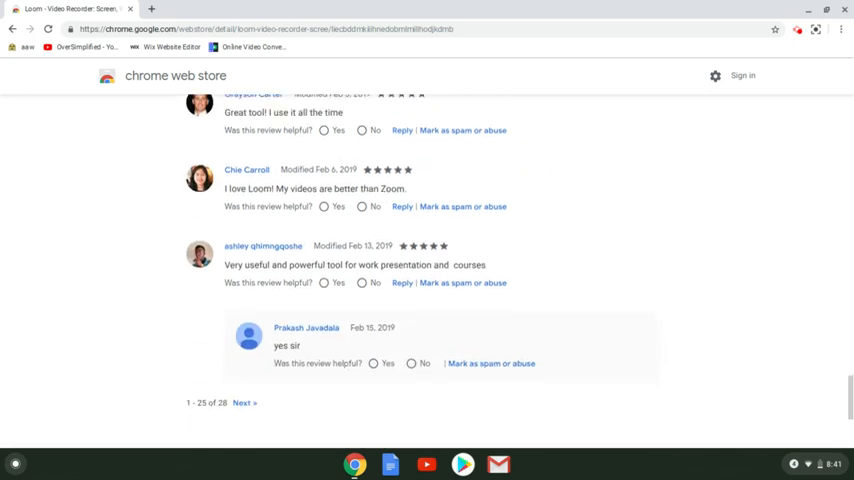
{"action": "scroll", "scroll_direction": "down", "scroll_amount": 3}
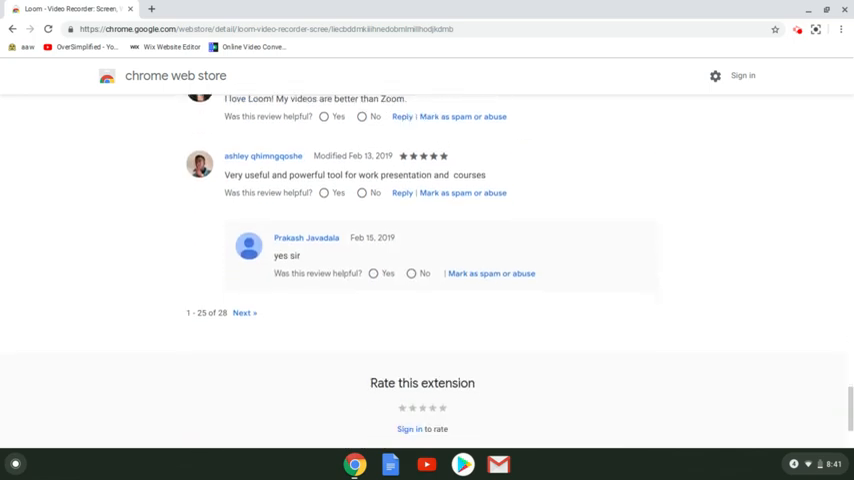
{"action": "scroll", "scroll_direction": "down", "scroll_amount": 3}
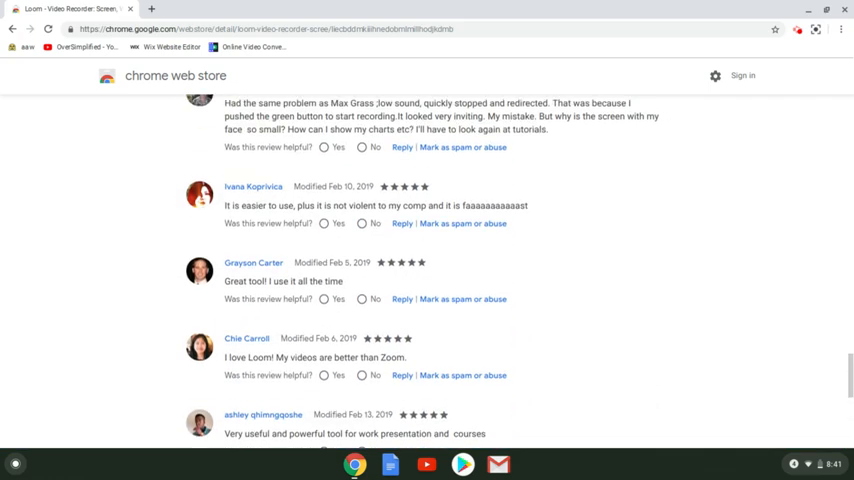
{"action": "scroll", "scroll_direction": "down", "scroll_amount": 3}
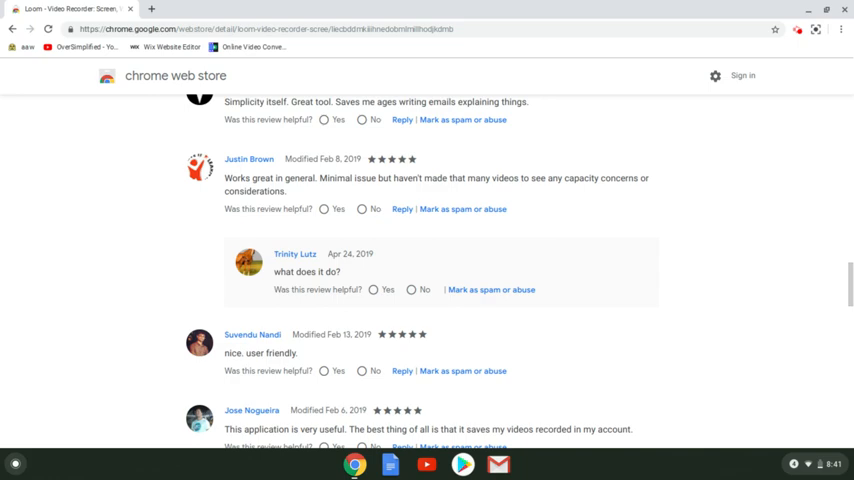
{"action": "scroll", "scroll_direction": "down", "scroll_amount": 3}
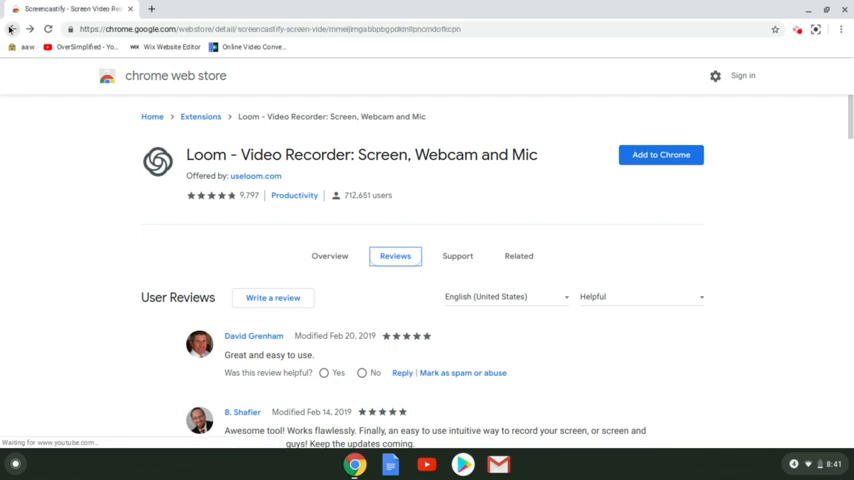
Step: Go back to Screencastify's listing and scroll down slightly
{"action": "left_click", "coordinate": [12, 29]}
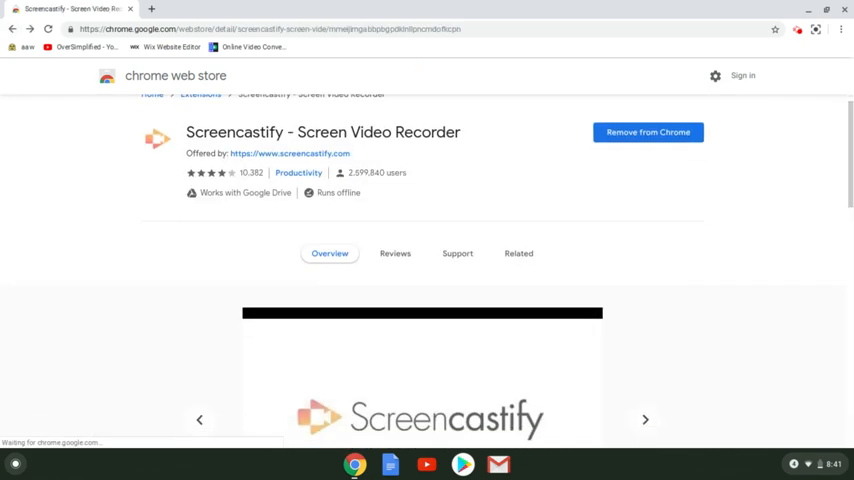
{"action": "scroll", "scroll_direction": "down", "scroll_amount": 3}
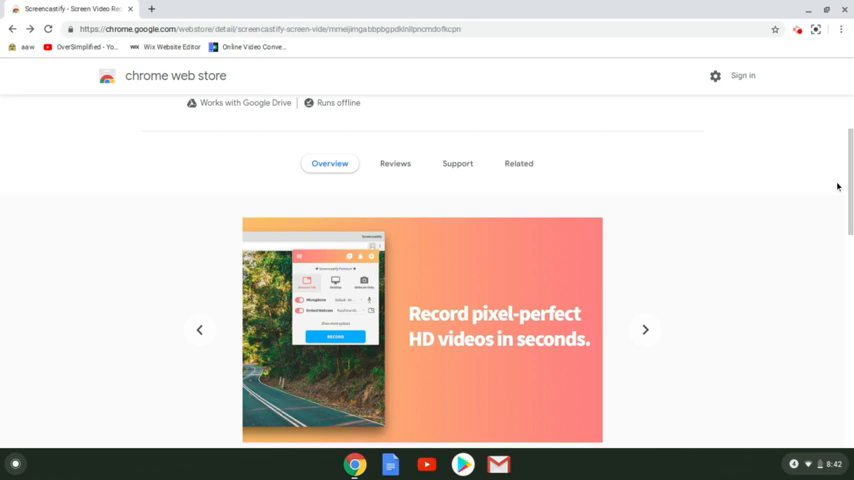
{"action": "mouse_move", "coordinate": [783, 80]}
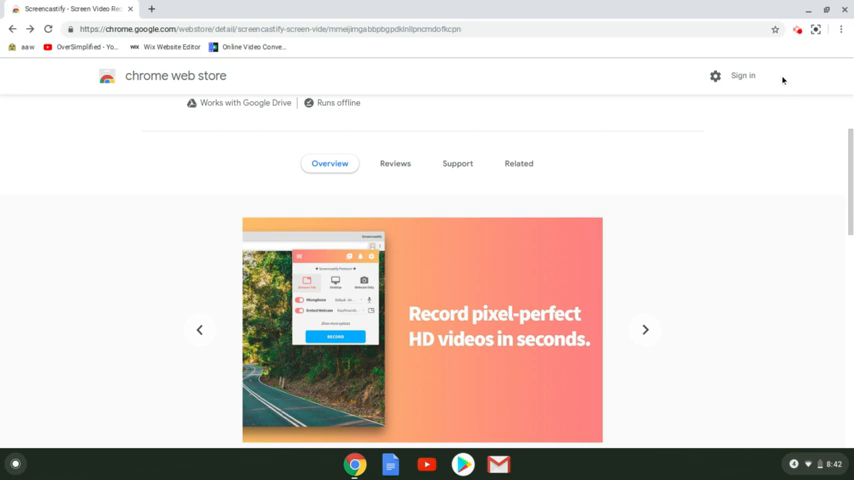